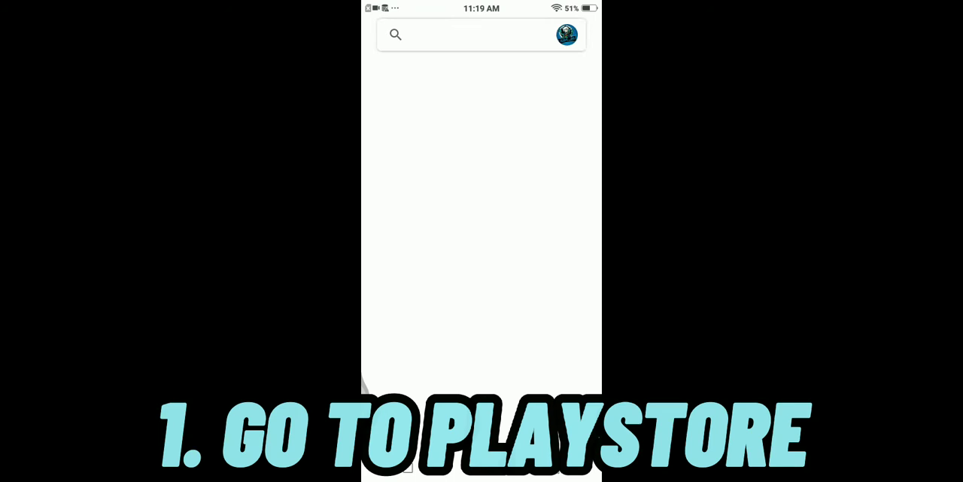
Step: Start a Play Store search with 'a', bringing up earlier addon and mod searches
text(a)
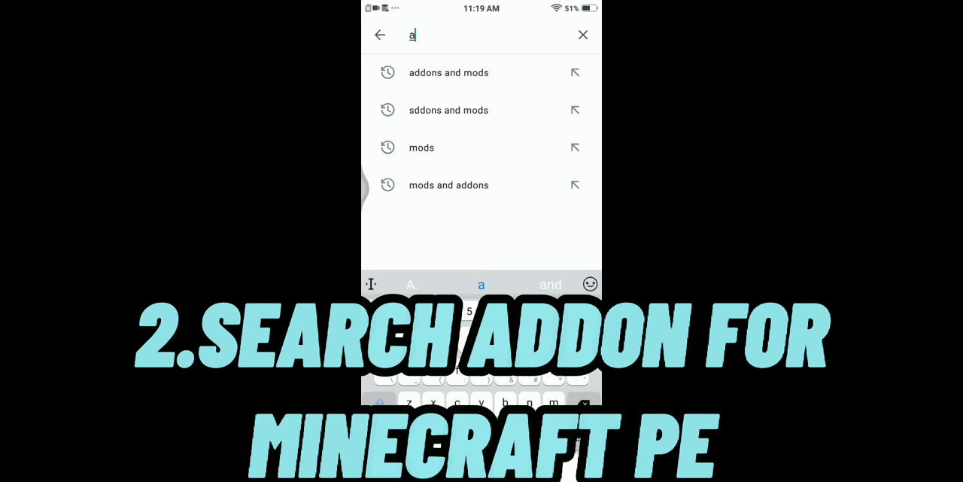
Step: Search Play Store for 'addons for Minecraft oe', launch the addons app and begin a catalogue search
text(addons for Minecraft oe)
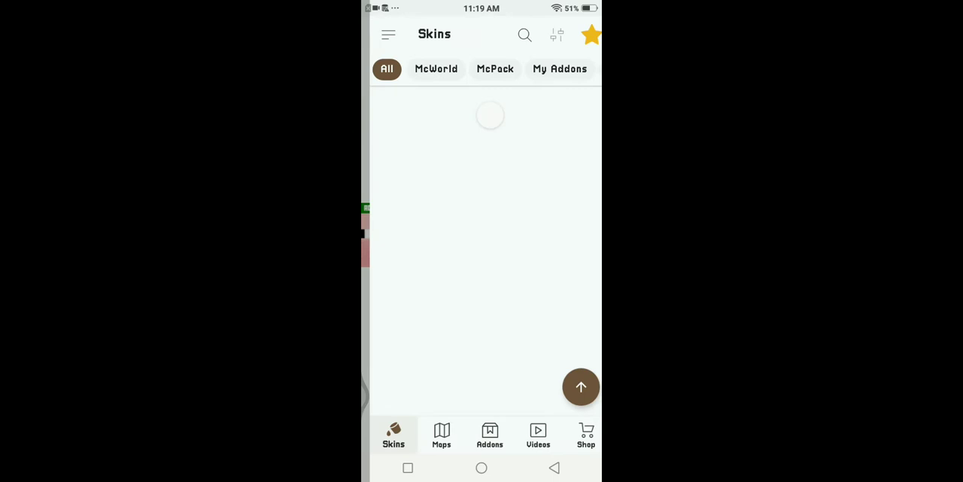
click(524, 35)
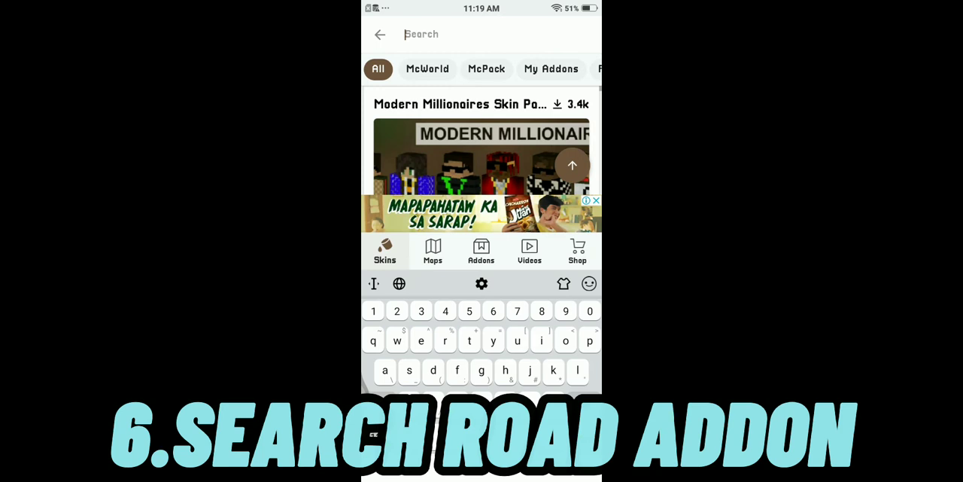
Step: Search the catalogue for 'road addon' and reach the Ultimate Road Addon page
text(road addon)
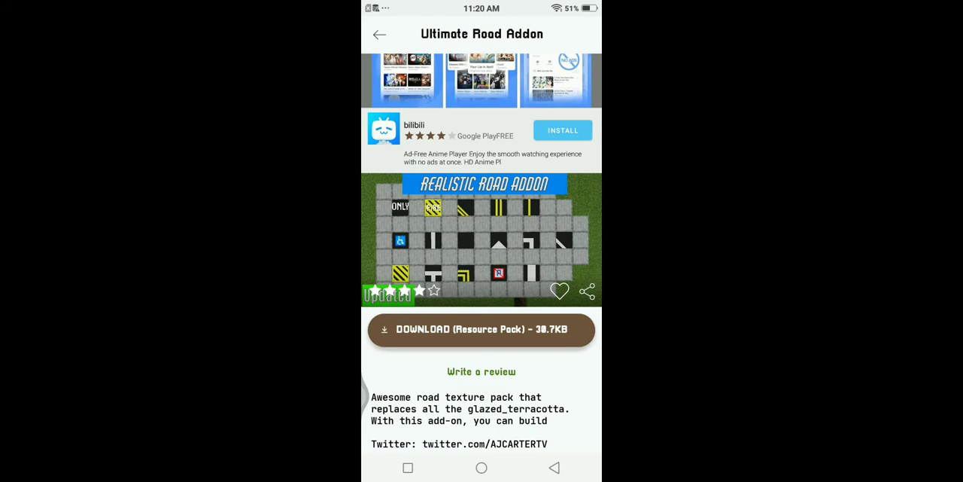
Step: Download the Ultimate Road Addon resource pack (38.7KB), triggering the 'Rate our app' prompt
click(481, 330)
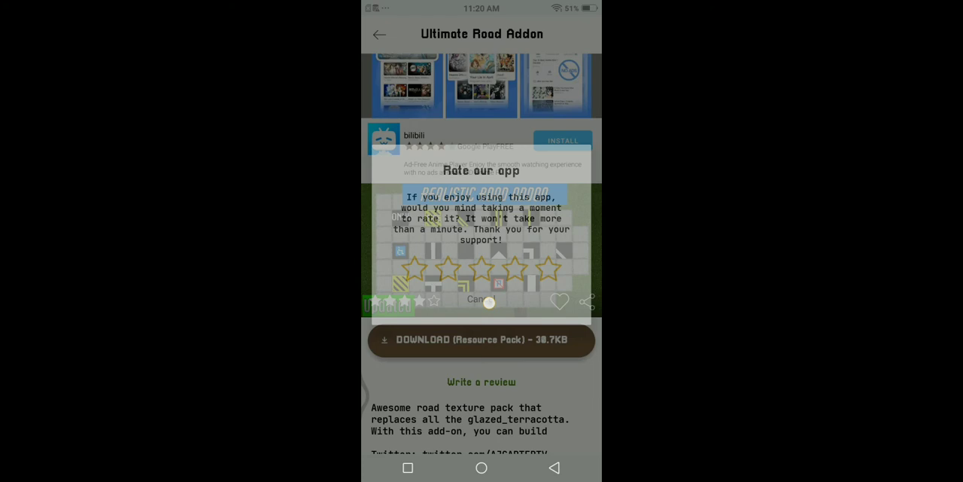